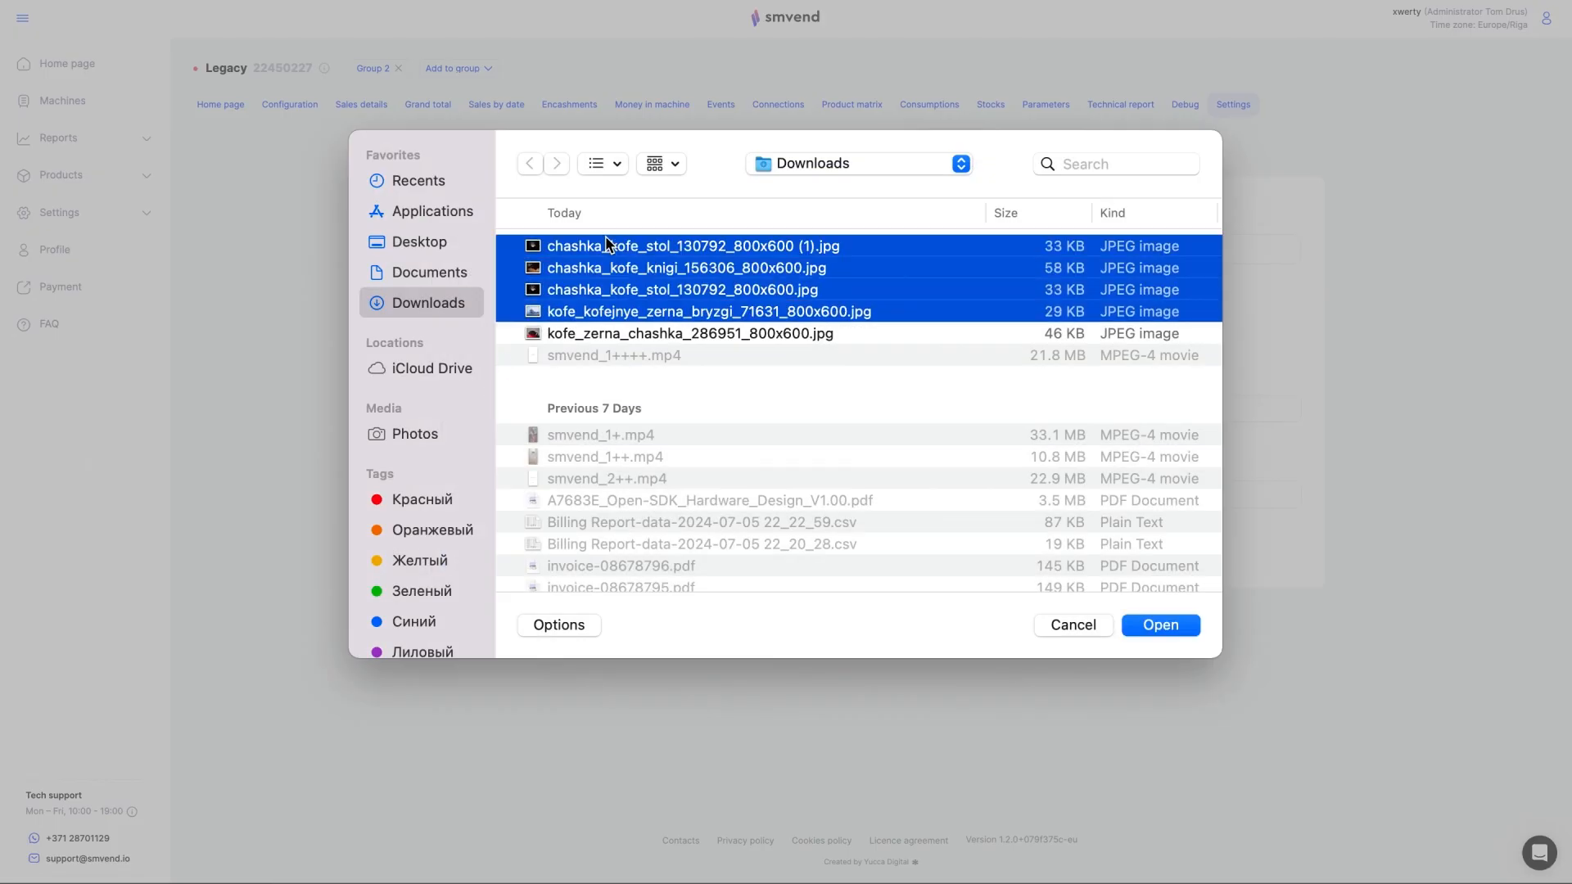
- Upload the selected coffee JPEGs from Downloads to campaign ADS1
click(1159, 625)
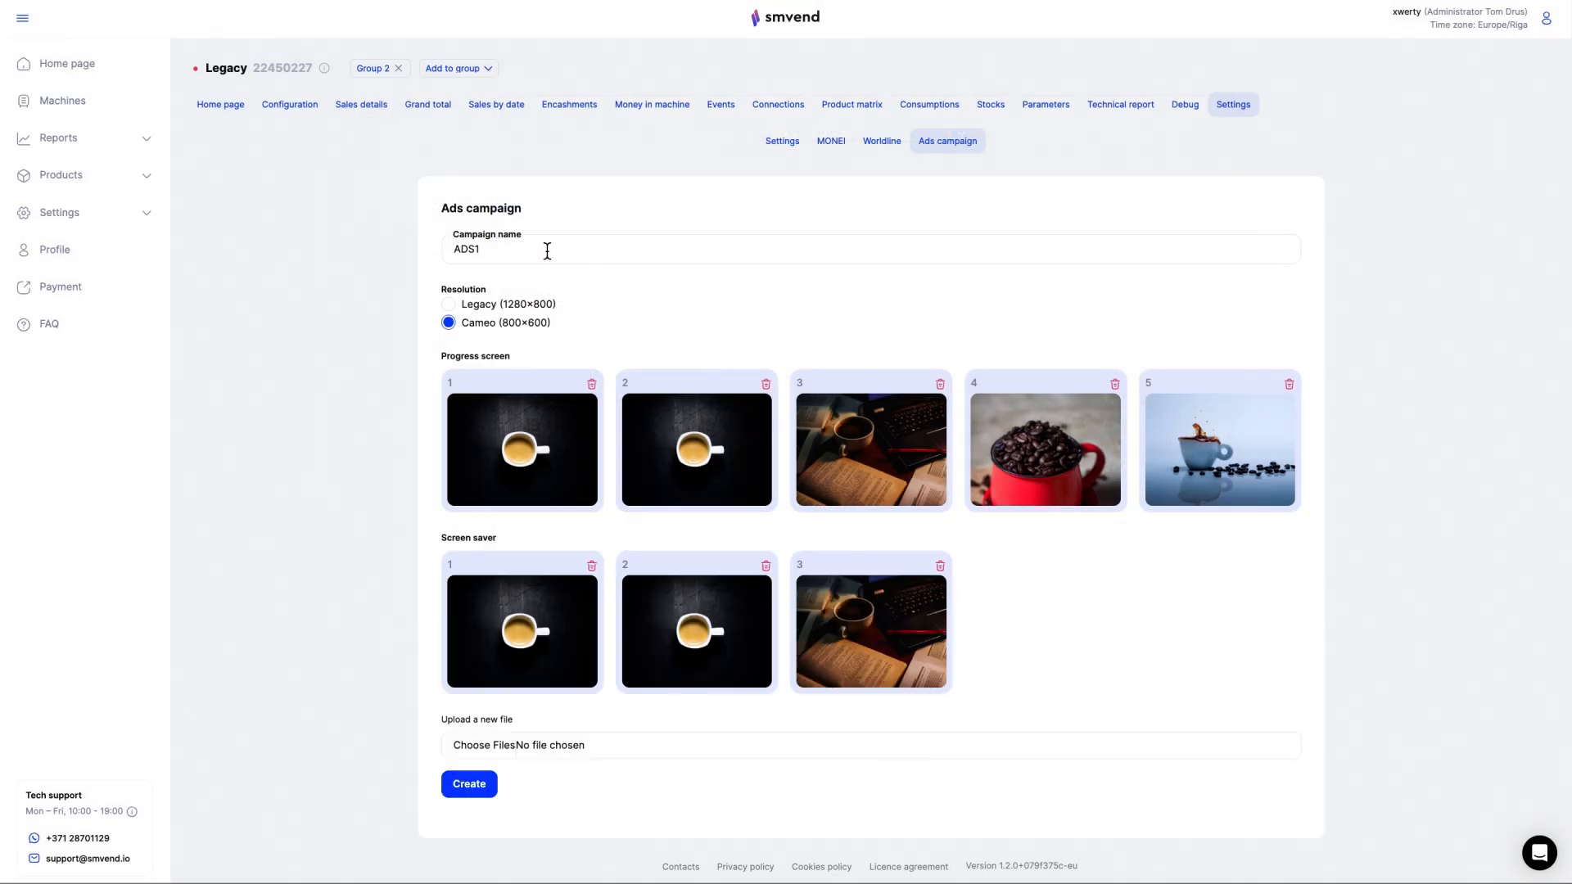